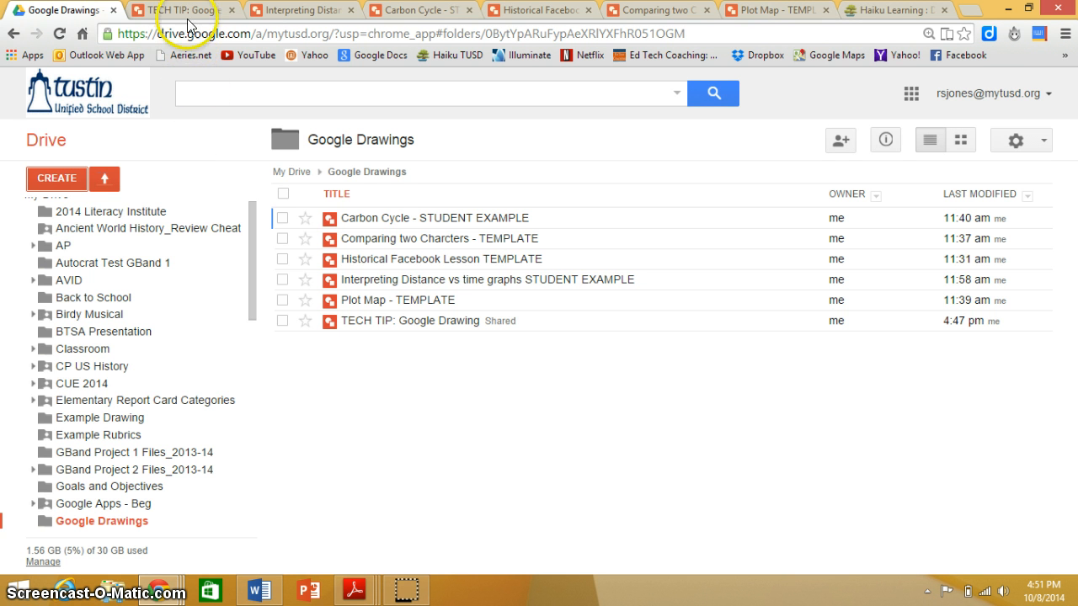
# - Bring up the TECH TIP: Google Drawing tutorial from its browser tab
pyautogui.click(172, 10)
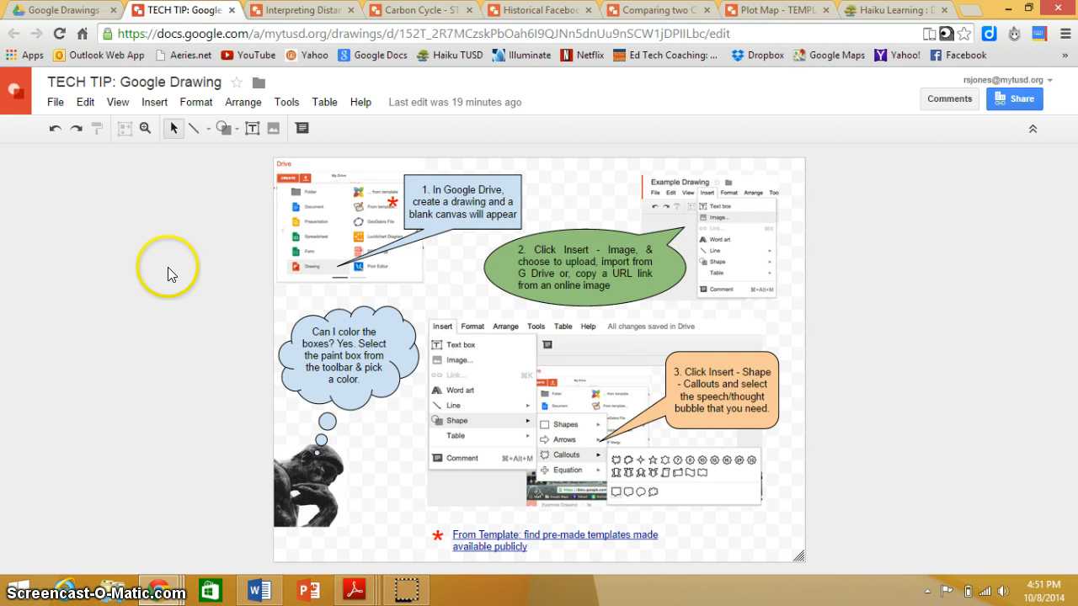
pyautogui.moveTo(209, 344)
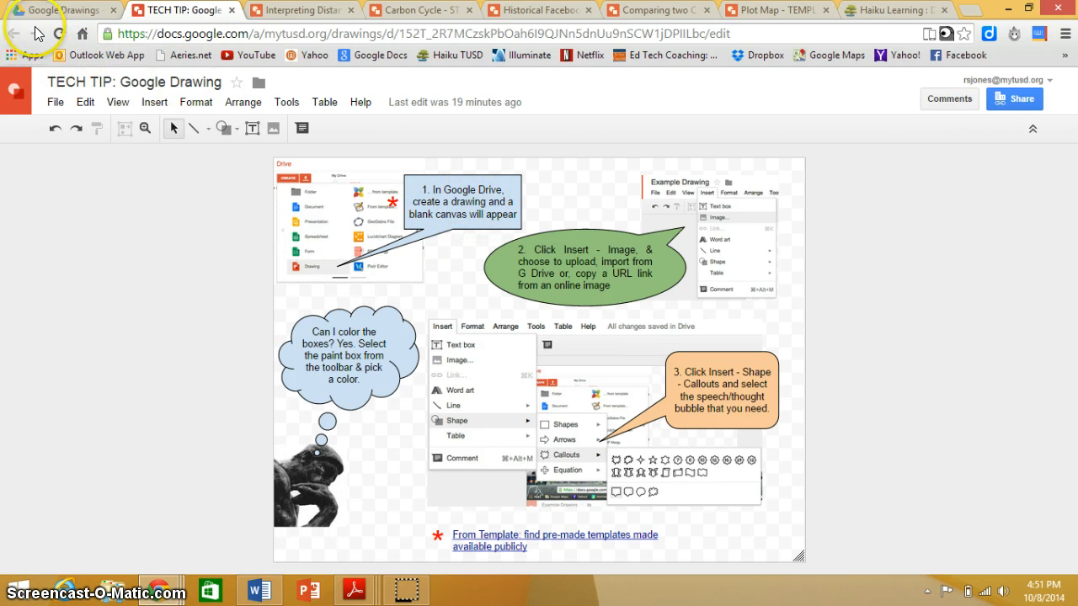
# - Switch to the blank Untitled drawing to show an empty canvas
pyautogui.click(15, 34)
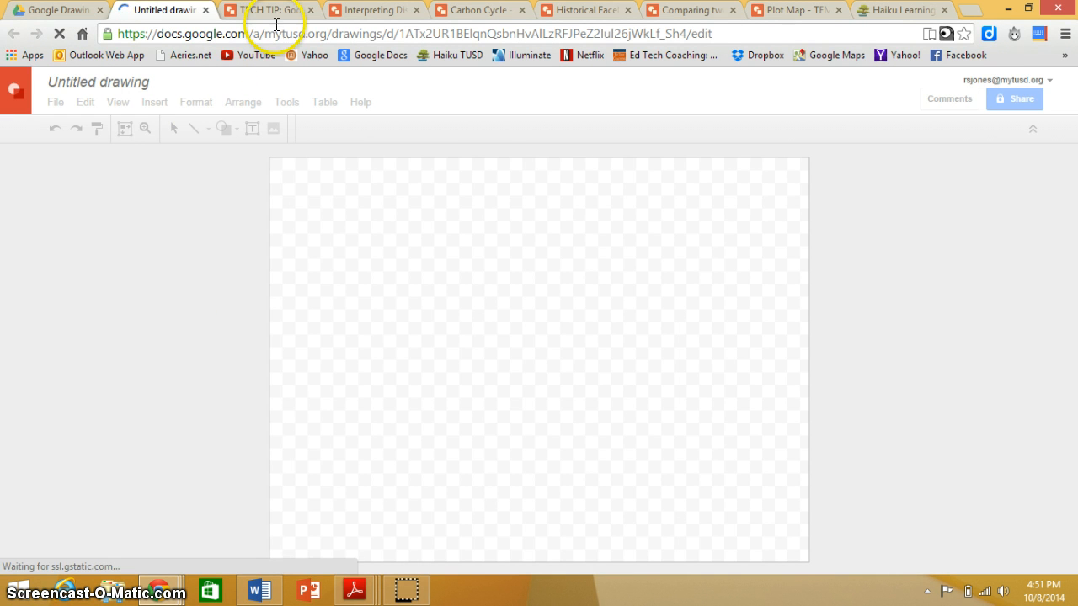
# - Return to the TECH TIP tutorial and show its Insert menu options
pyautogui.click(267, 10)
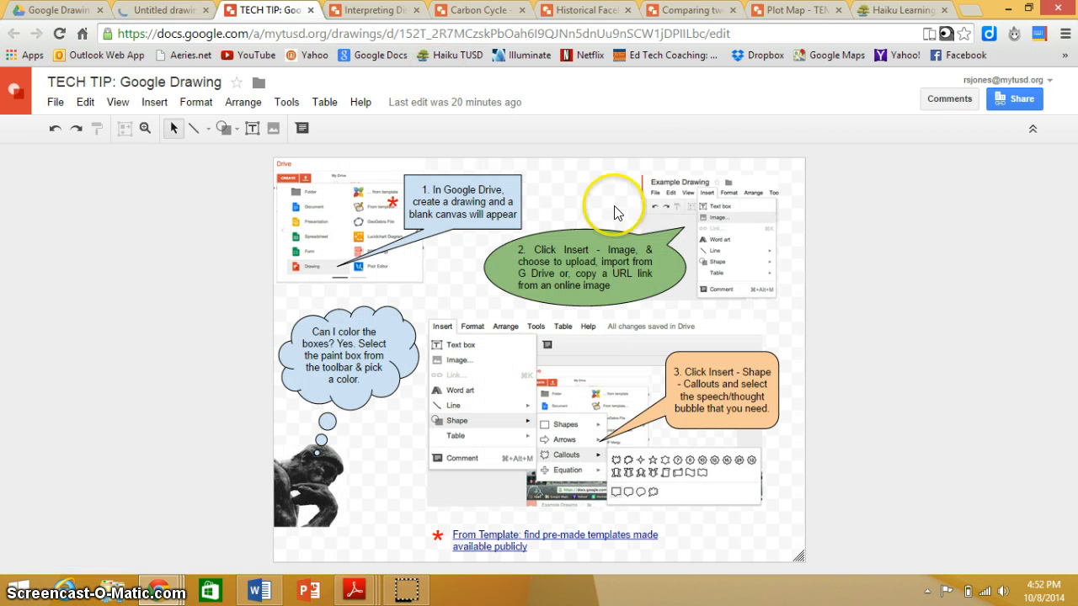
pyautogui.moveTo(732, 212)
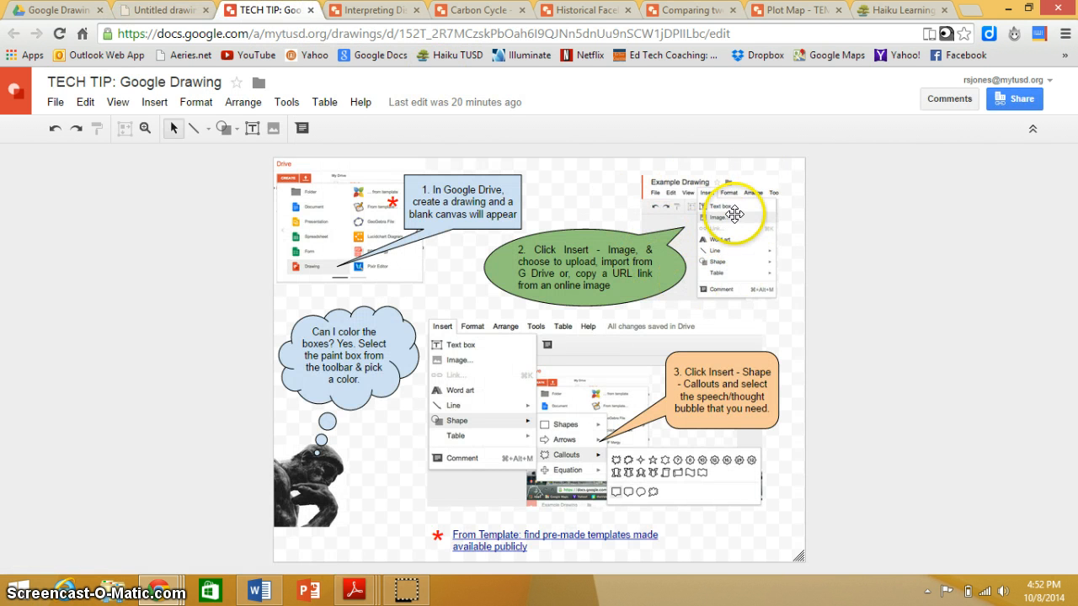
pyautogui.moveTo(580, 290)
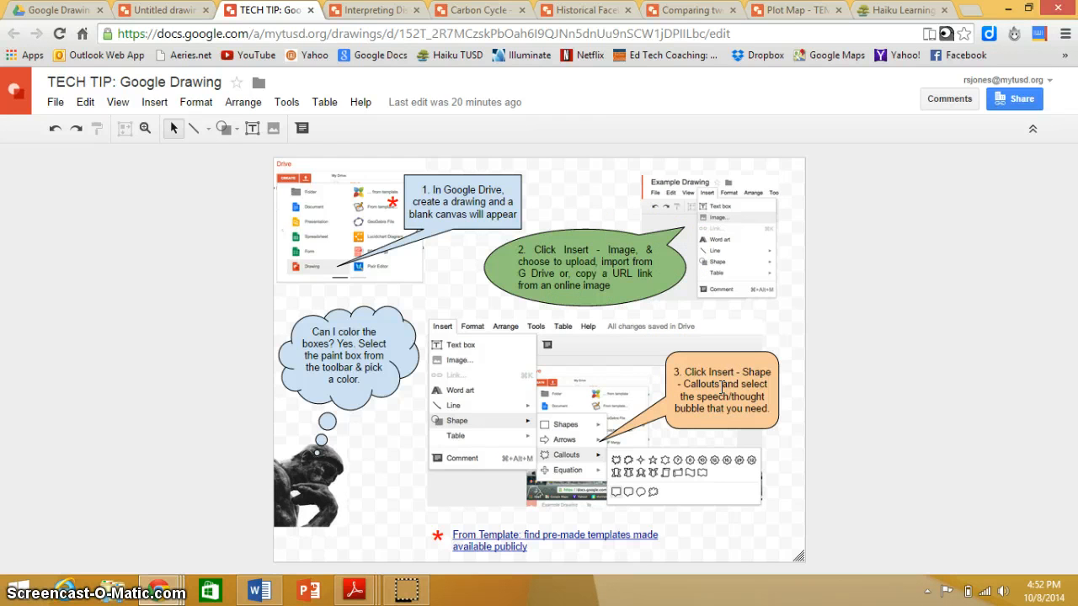
pyautogui.moveTo(714, 201)
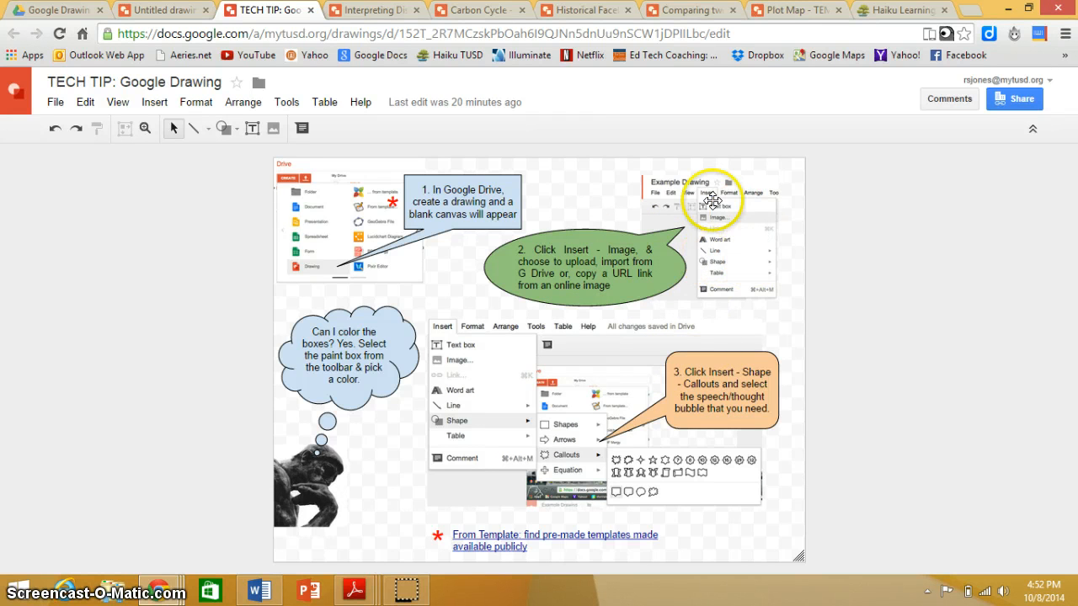
pyautogui.moveTo(724, 256)
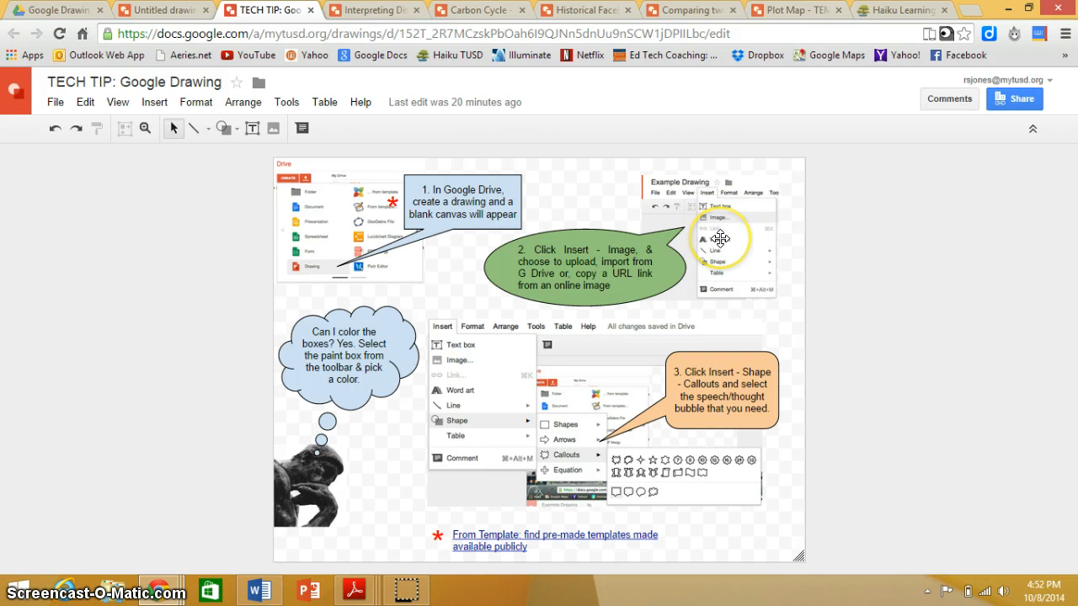
pyautogui.moveTo(689, 266)
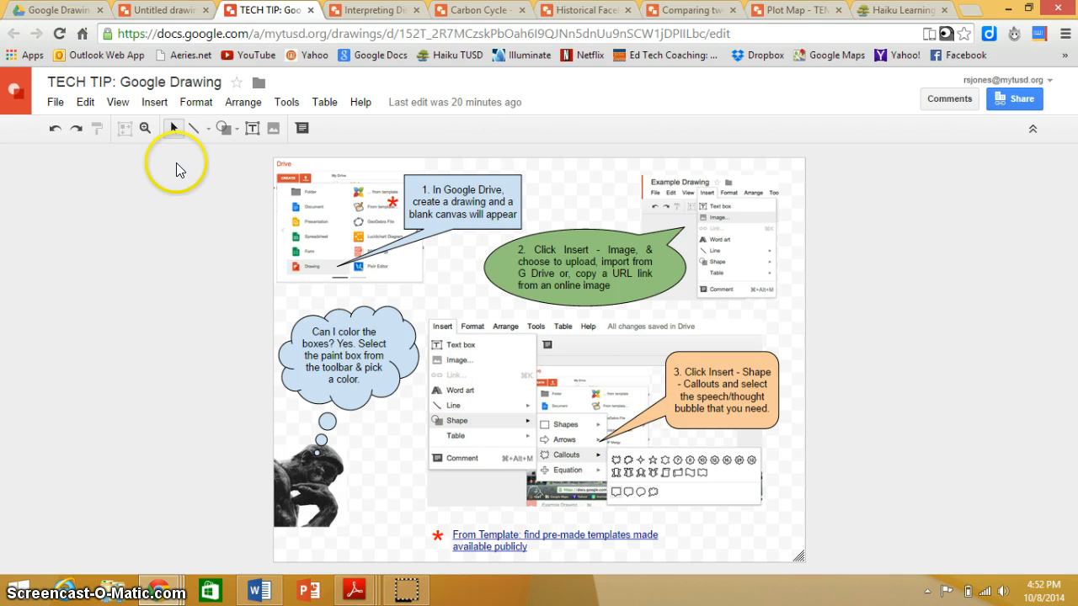
pyautogui.click(155, 103)
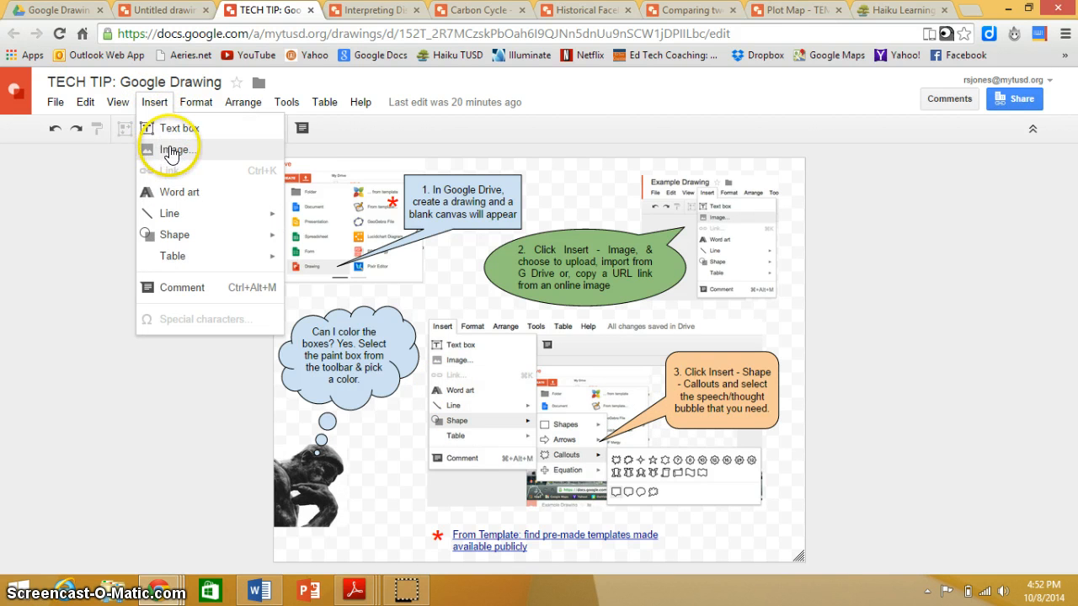
pyautogui.moveTo(172, 234)
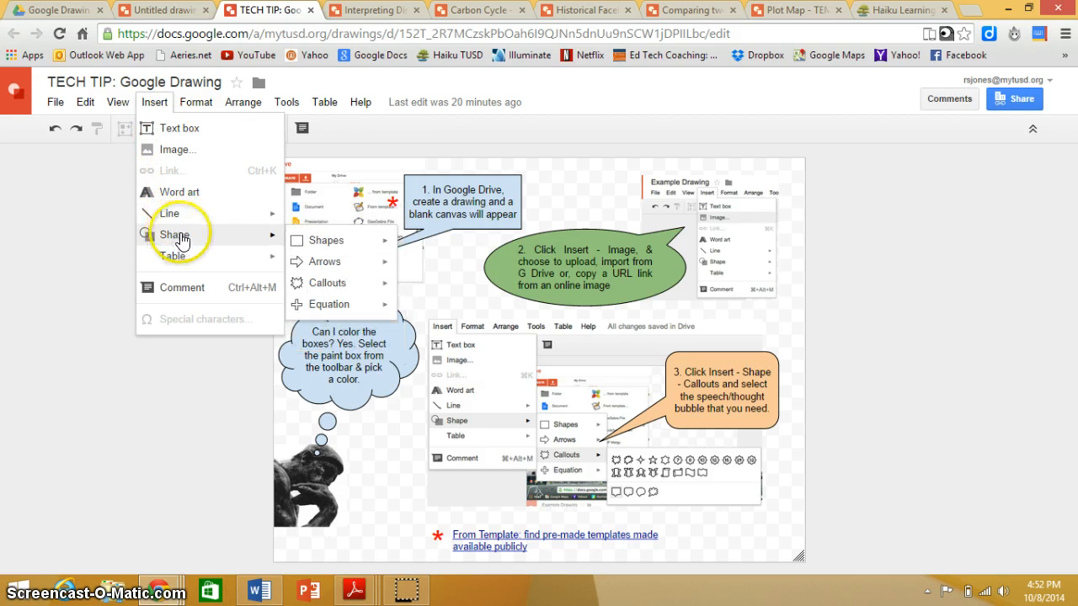
pyautogui.moveTo(323, 263)
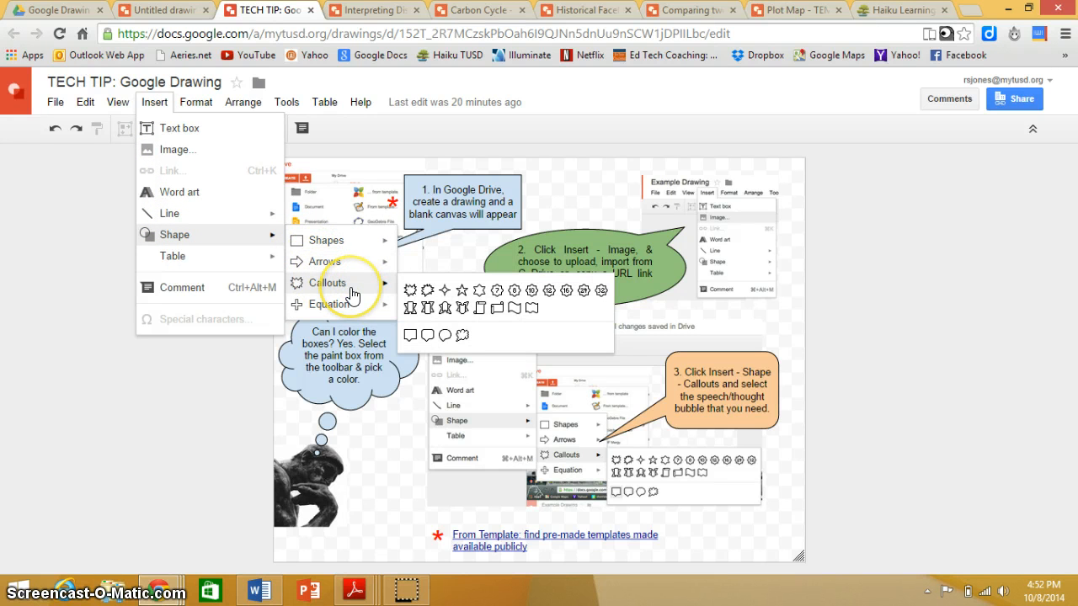
pyautogui.moveTo(412, 335)
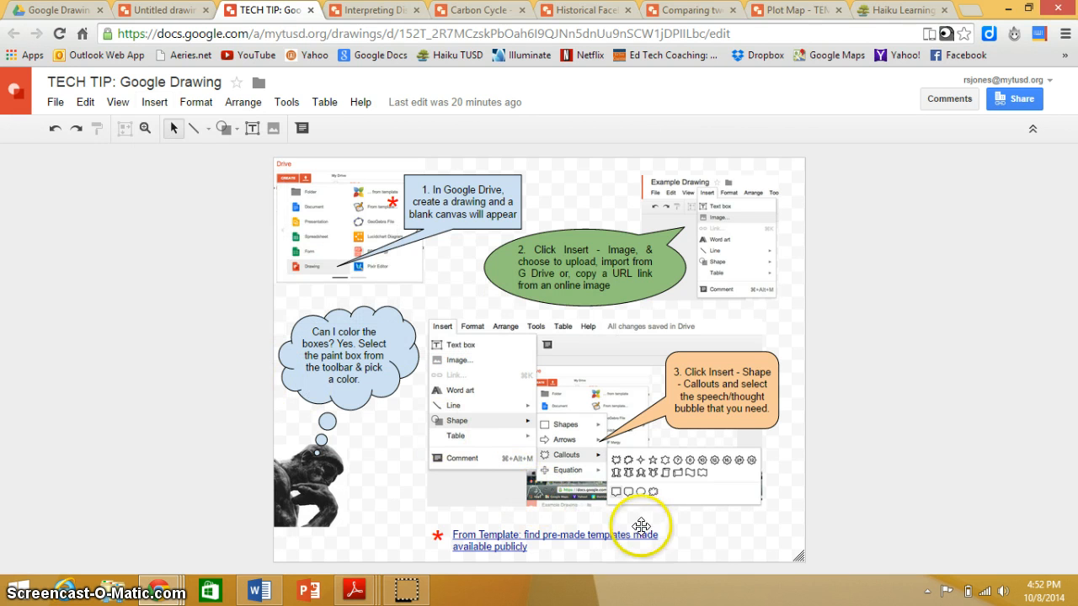
pyautogui.moveTo(481, 522)
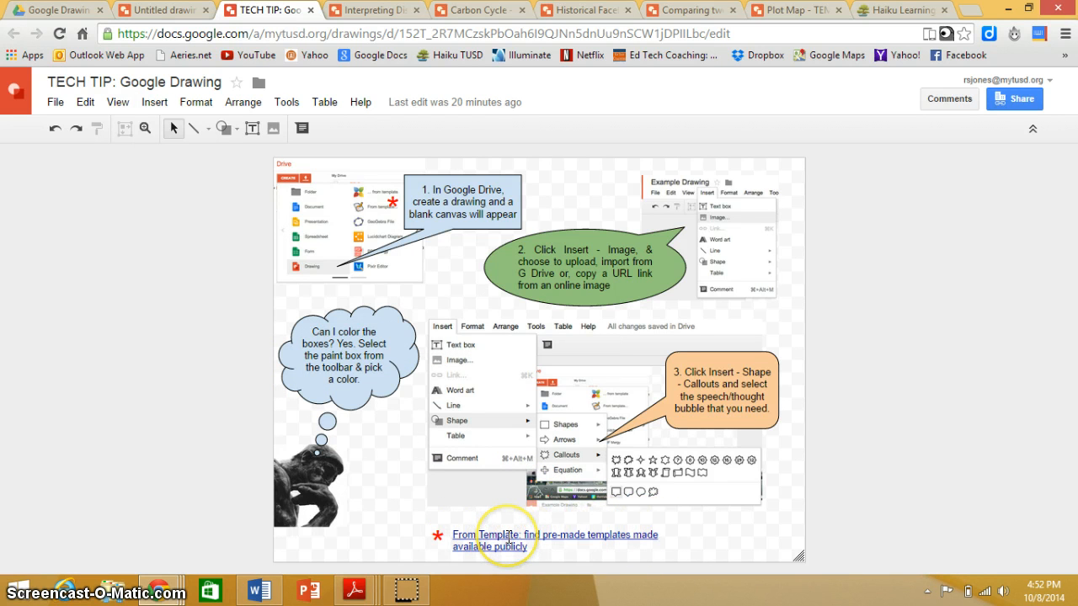
# - Follow the From Template link to browse public drawing templates, then view the Interpreting Distance vs time graphs example
pyautogui.click(502, 538)
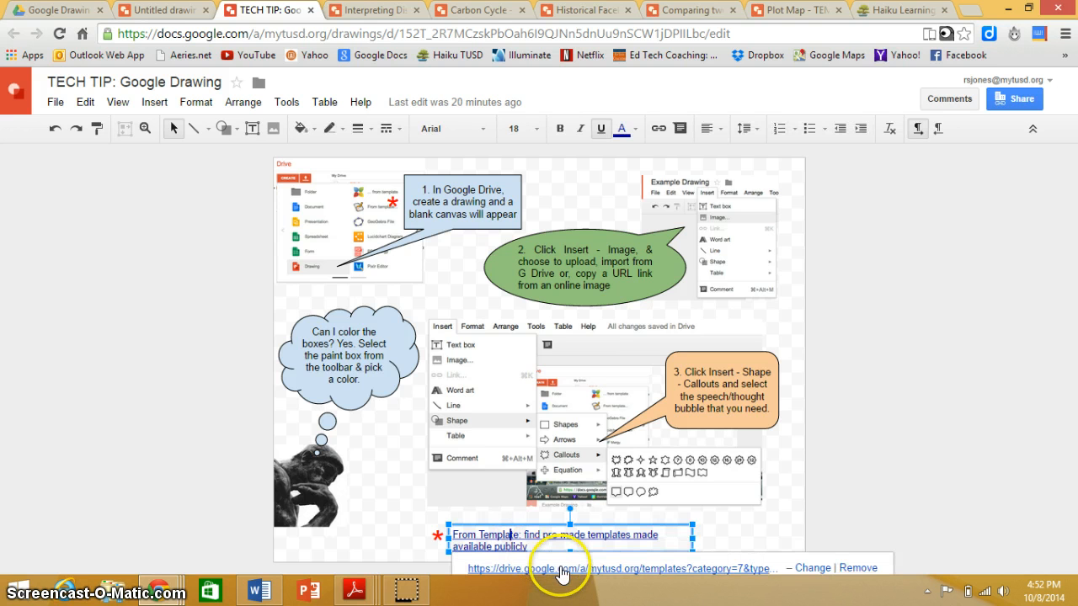
pyautogui.click(559, 570)
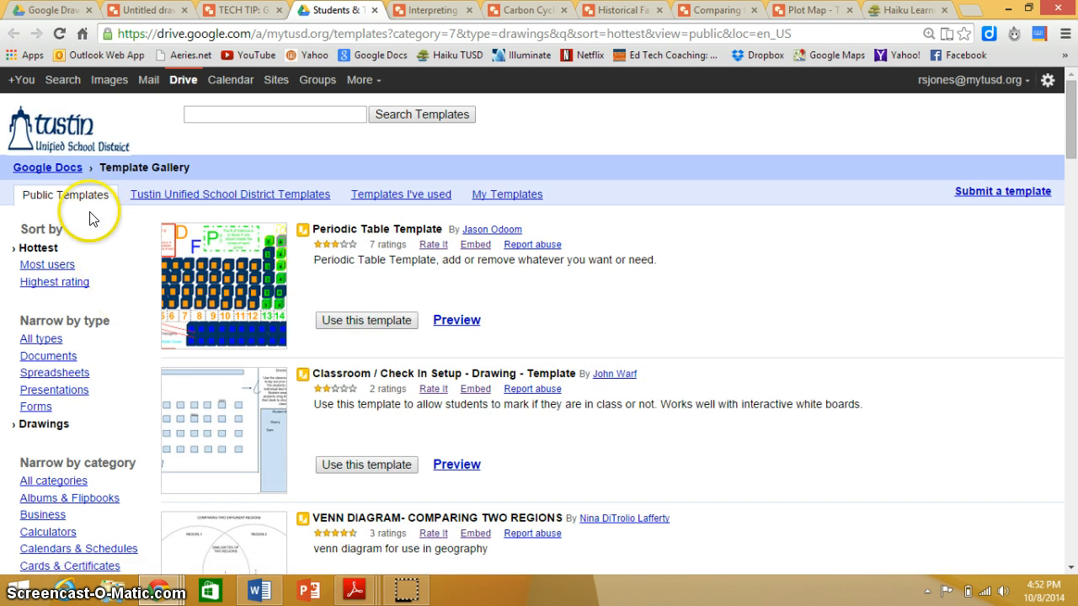
pyautogui.moveTo(194, 202)
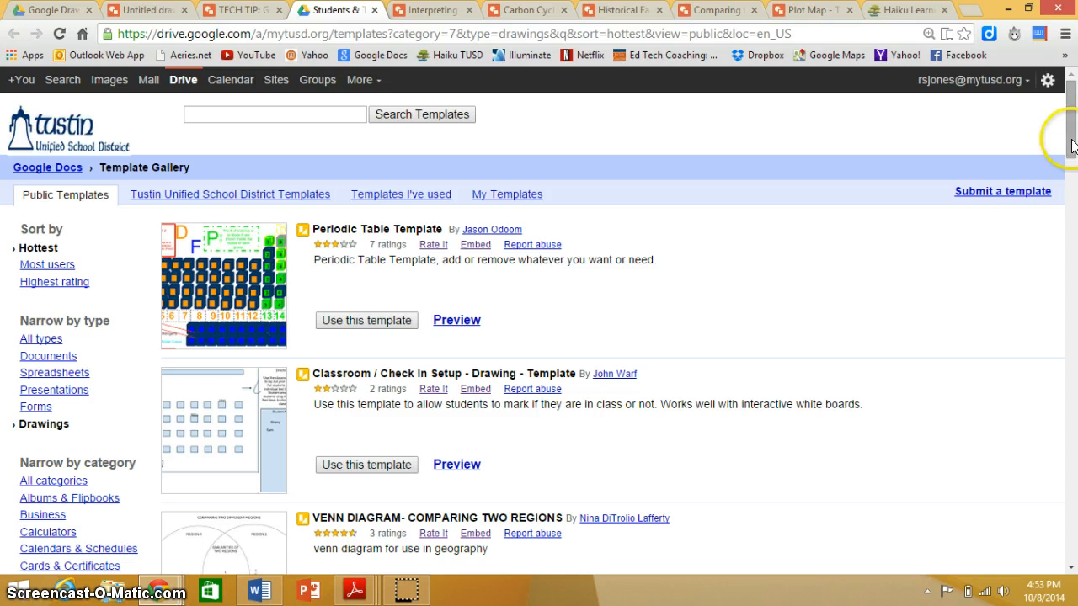
pyautogui.scroll(-3)
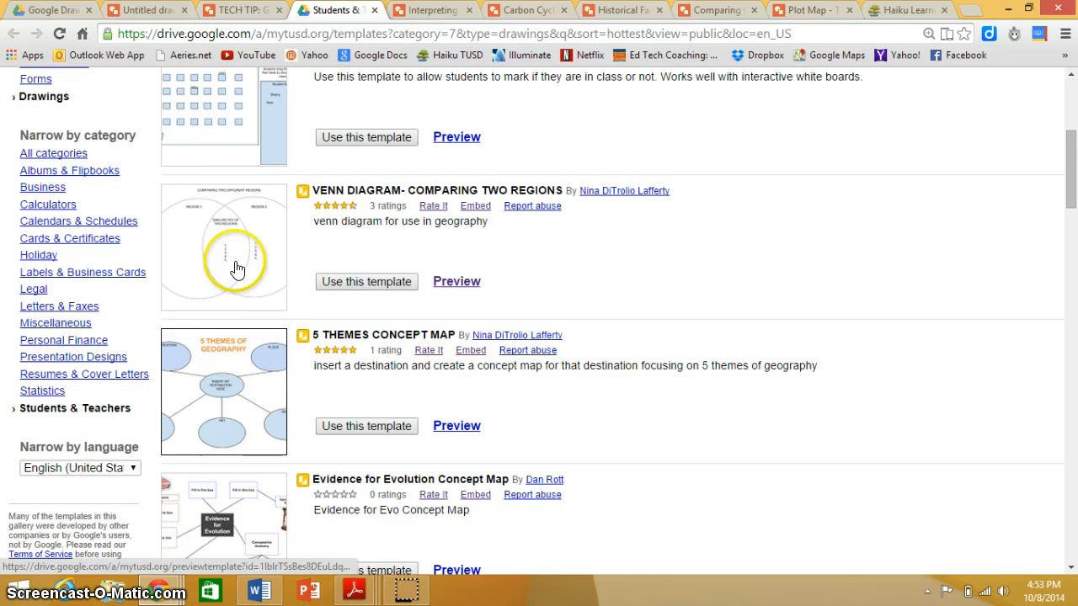
pyautogui.moveTo(367, 282)
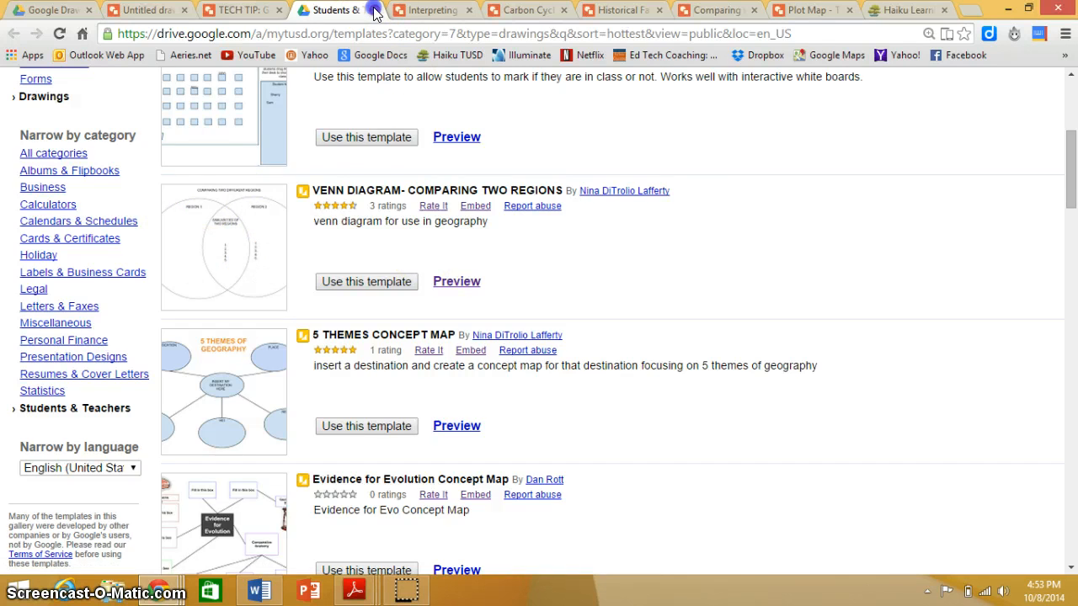
pyautogui.click(334, 10)
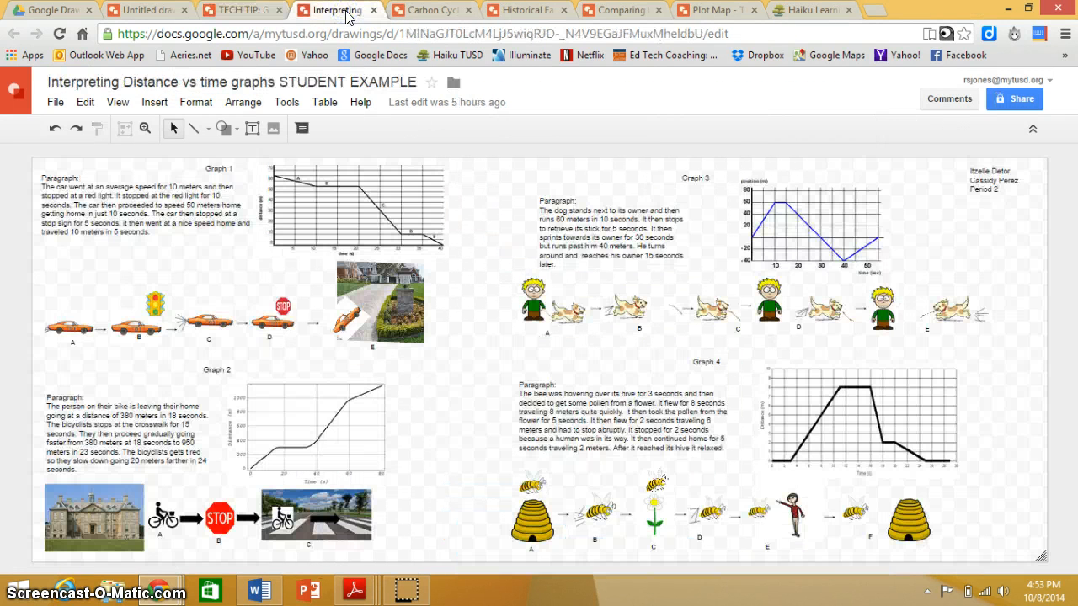
pyautogui.moveTo(458, 418)
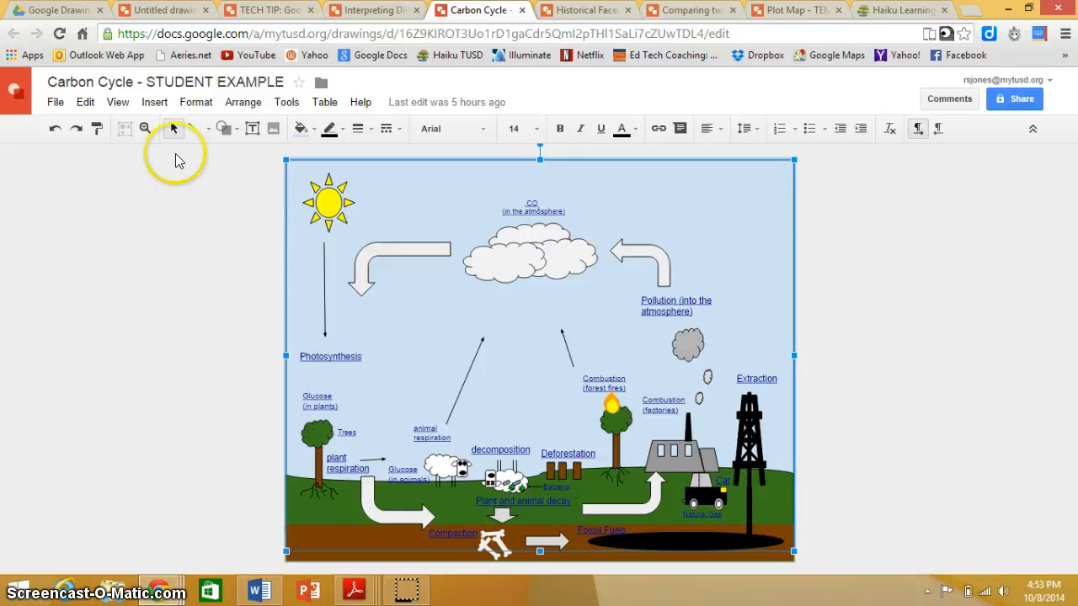
# - Show the Insert menu on the Carbon Cycle example, then bring up the Historical Facebook Lesson TEMPLATE
pyautogui.click(155, 102)
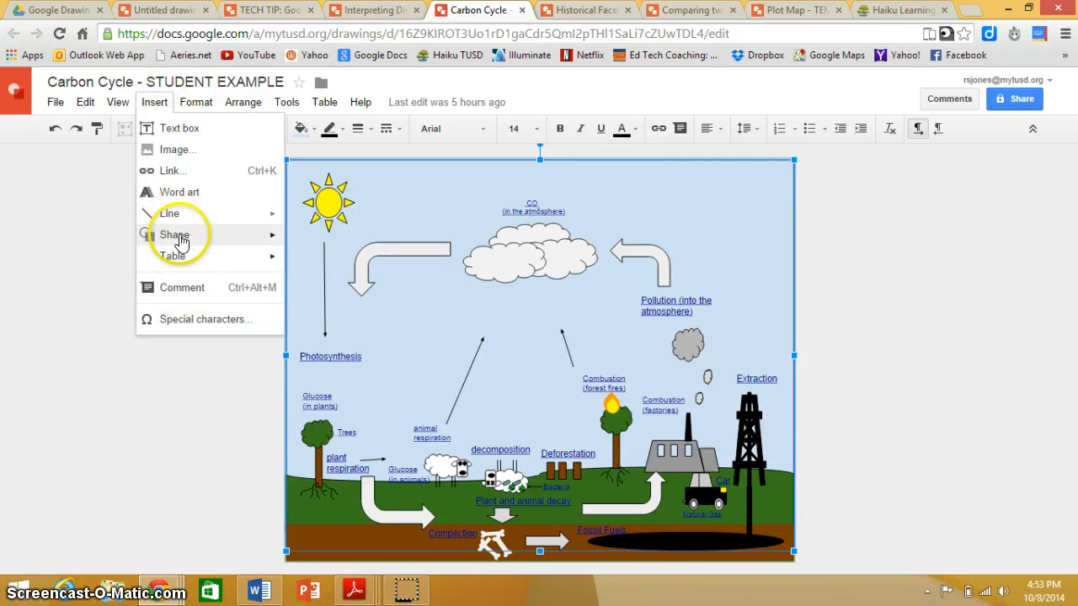
pyautogui.moveTo(181, 269)
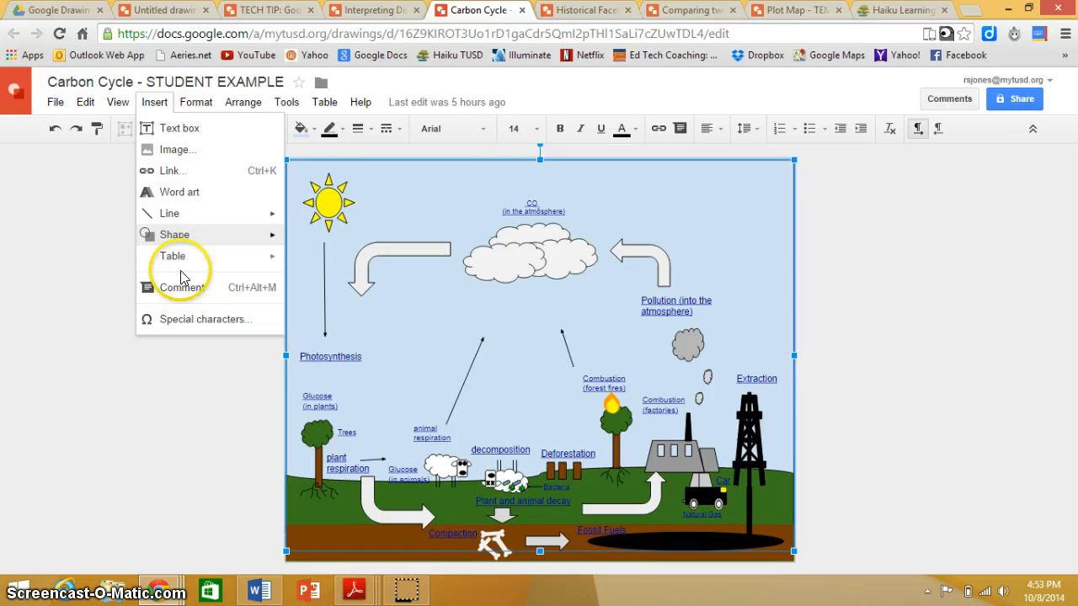
pyautogui.click(234, 374)
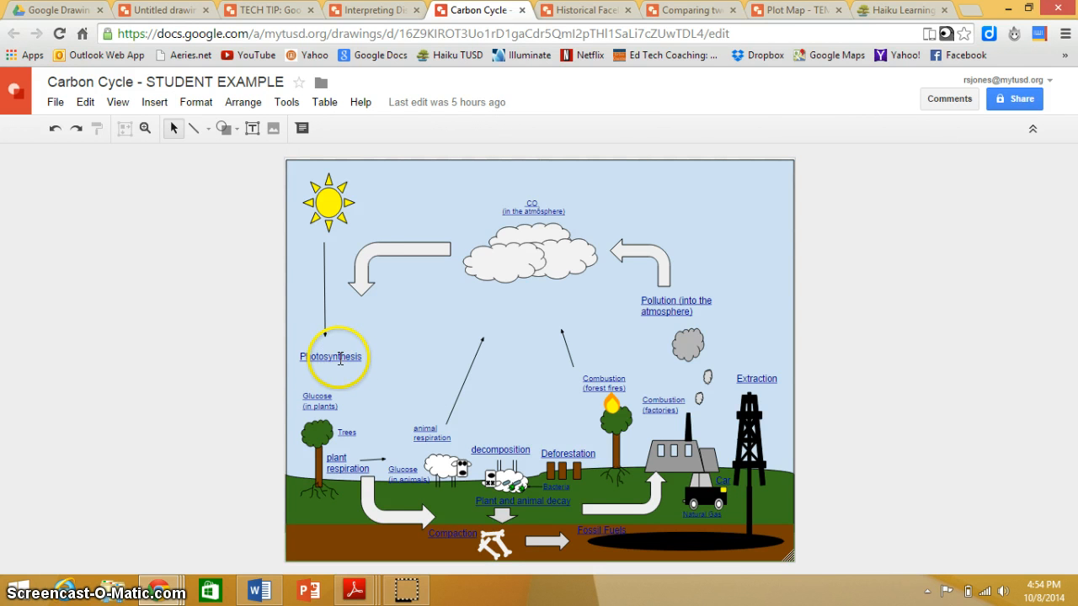
pyautogui.click(330, 357)
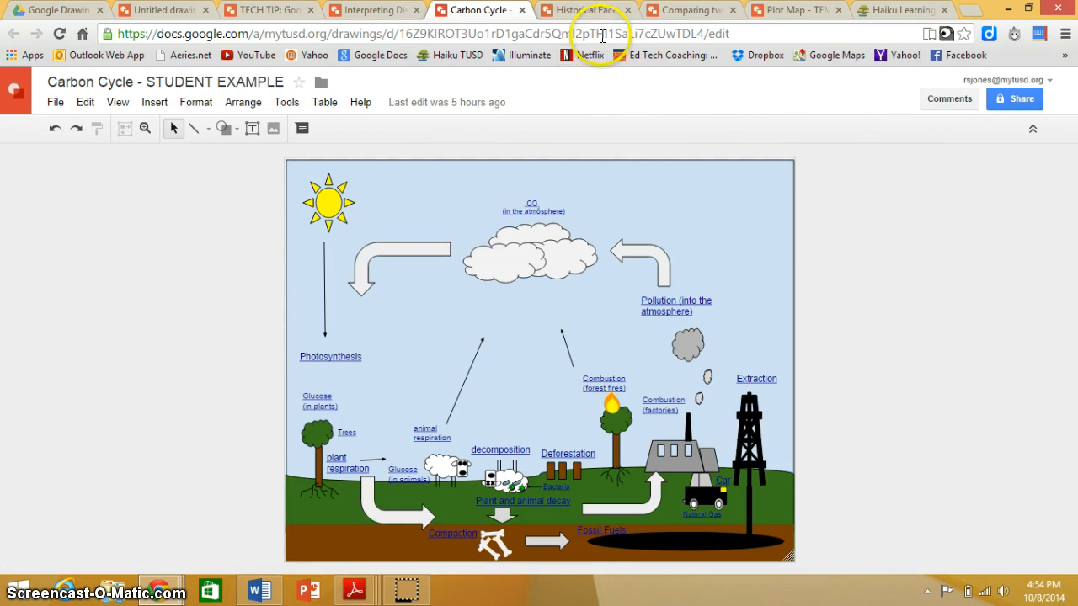
pyautogui.click(585, 10)
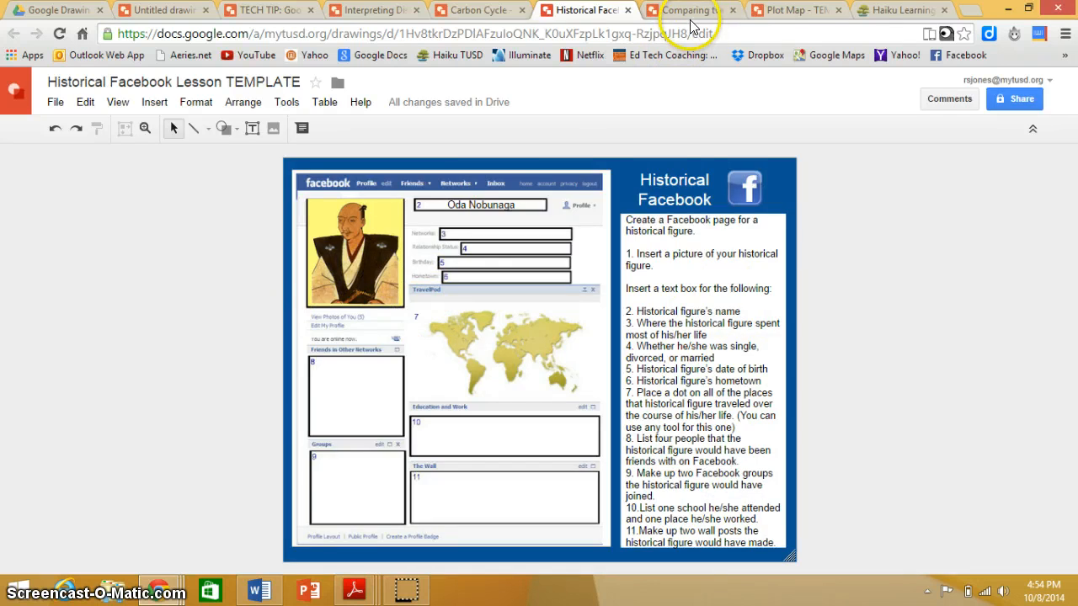
# - View the Comparing two Characters Venn template and its Character 1 box, then the Plot Map TEMPLATE
pyautogui.click(687, 10)
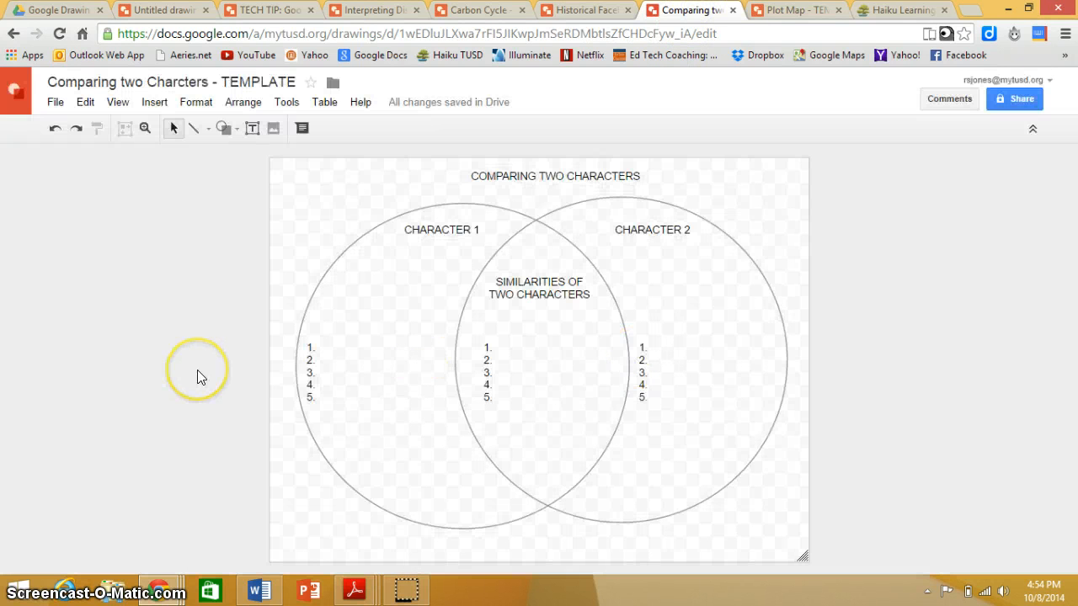
pyautogui.moveTo(522, 210)
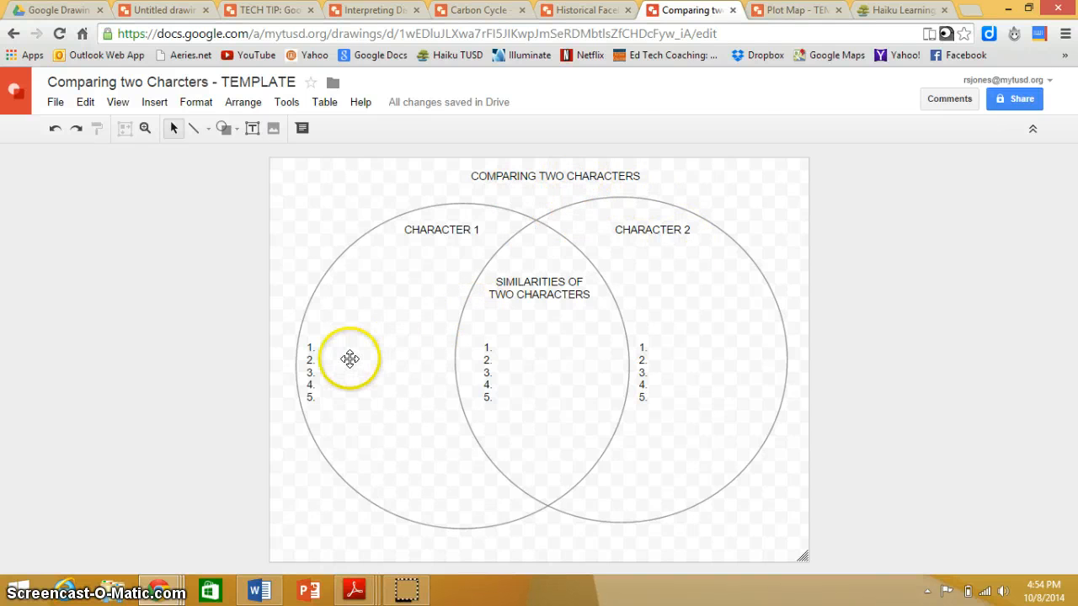
pyautogui.click(350, 371)
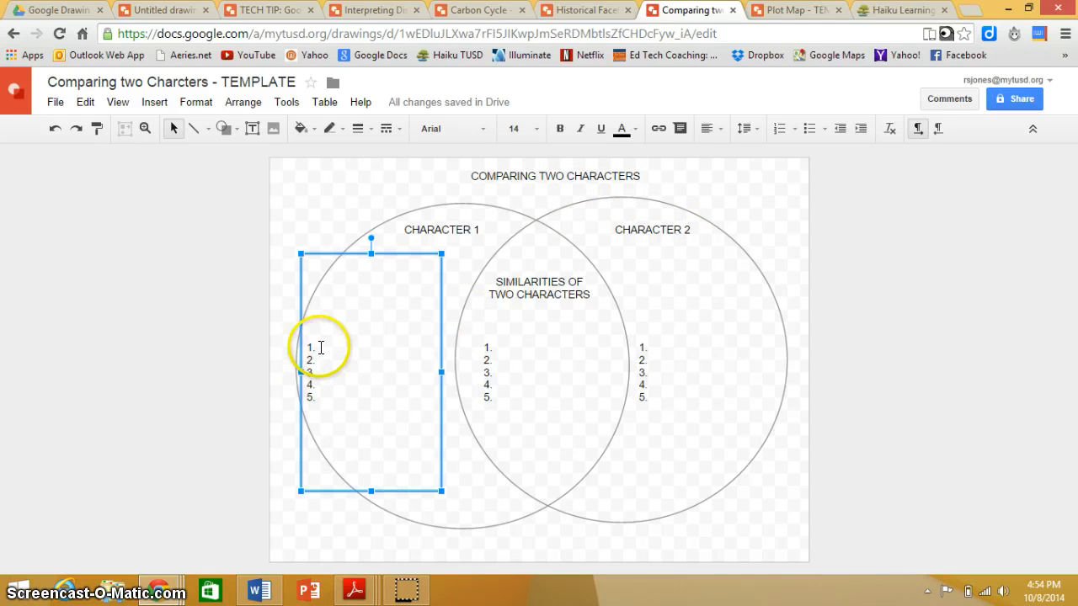
pyautogui.moveTo(576, 345)
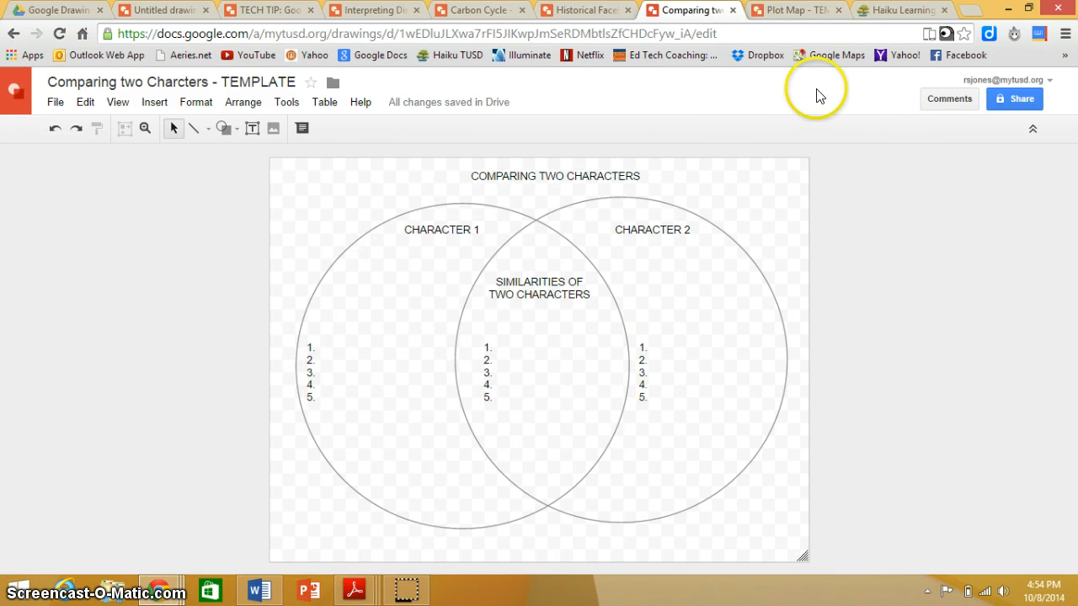
pyautogui.click(792, 10)
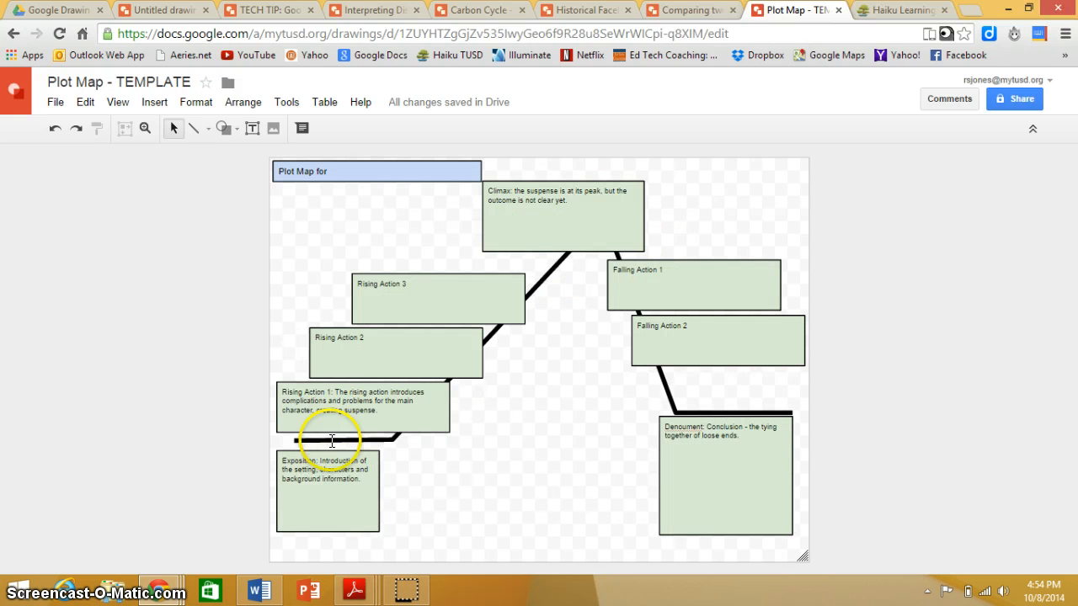
# - Select the Plot Map's Denouement box, then return to the TECH TIP: Google Drawing
pyautogui.click(362, 409)
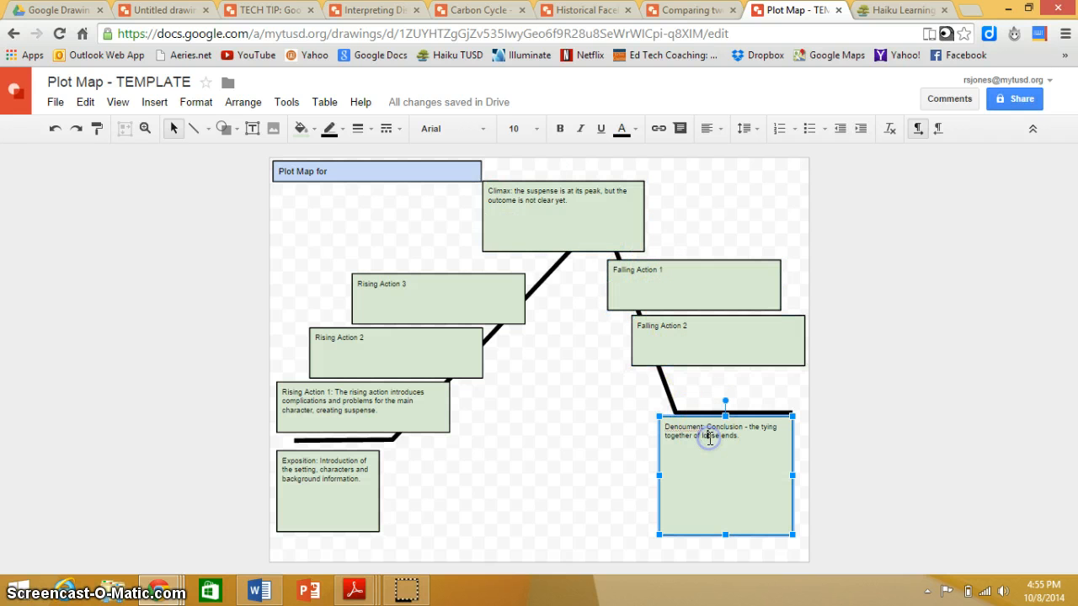
pyautogui.moveTo(960, 293)
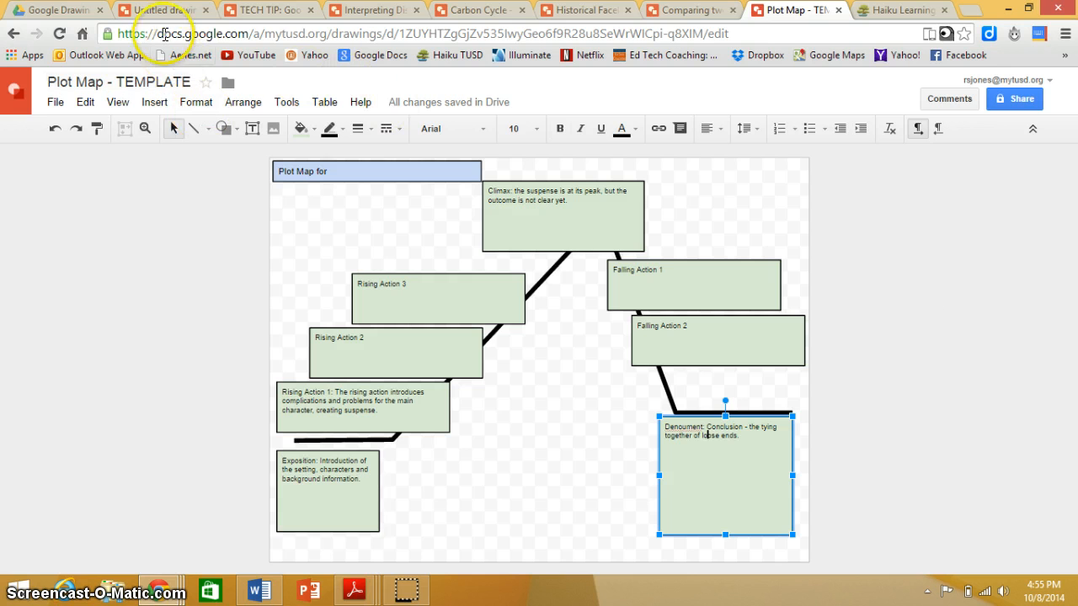
pyautogui.click(268, 10)
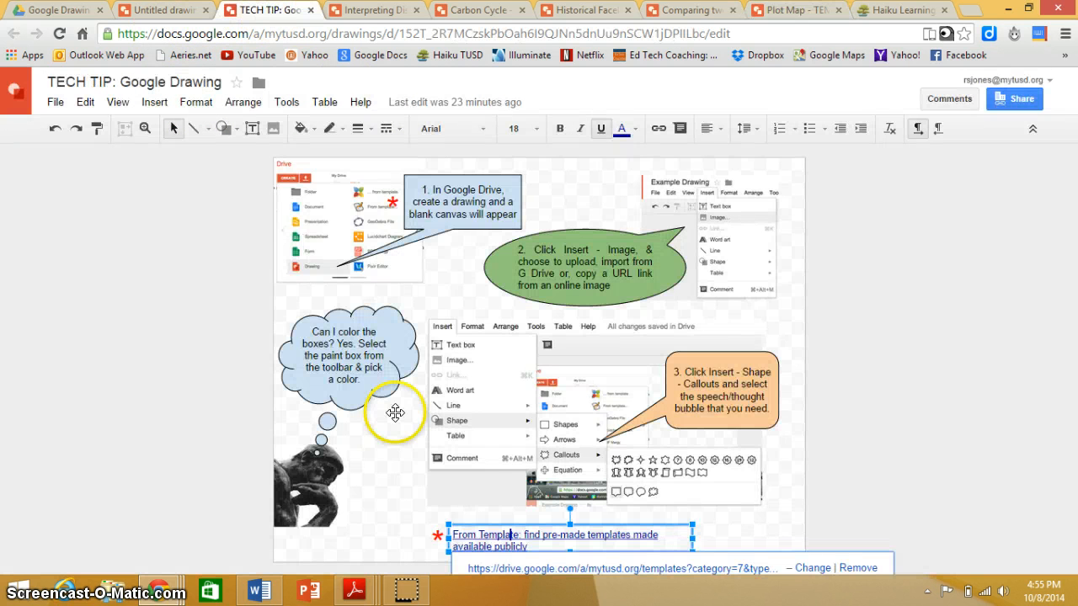
pyautogui.moveTo(165, 316)
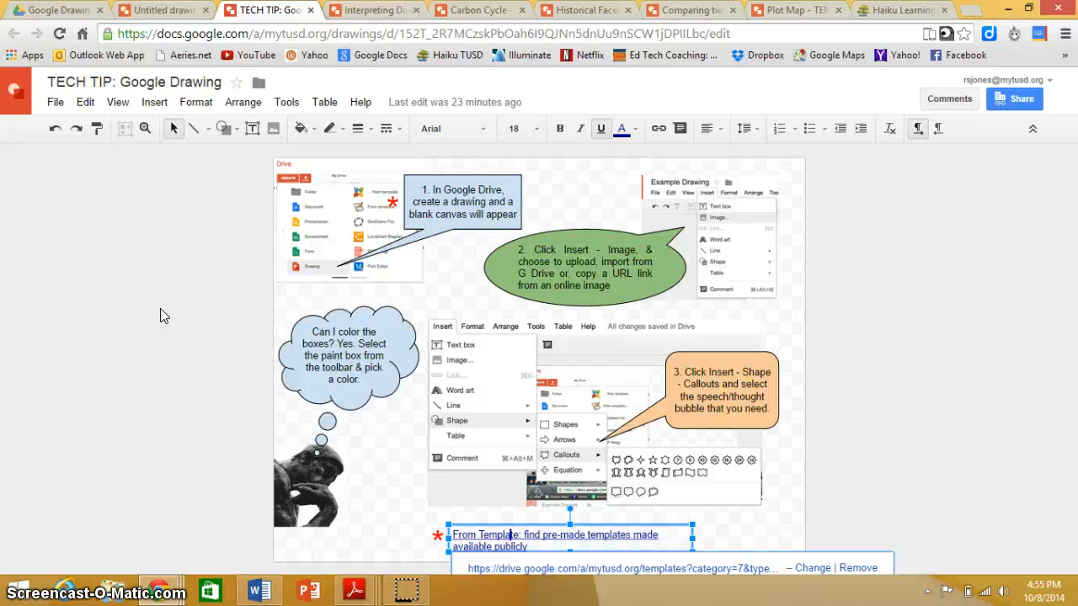
pyautogui.moveTo(141, 168)
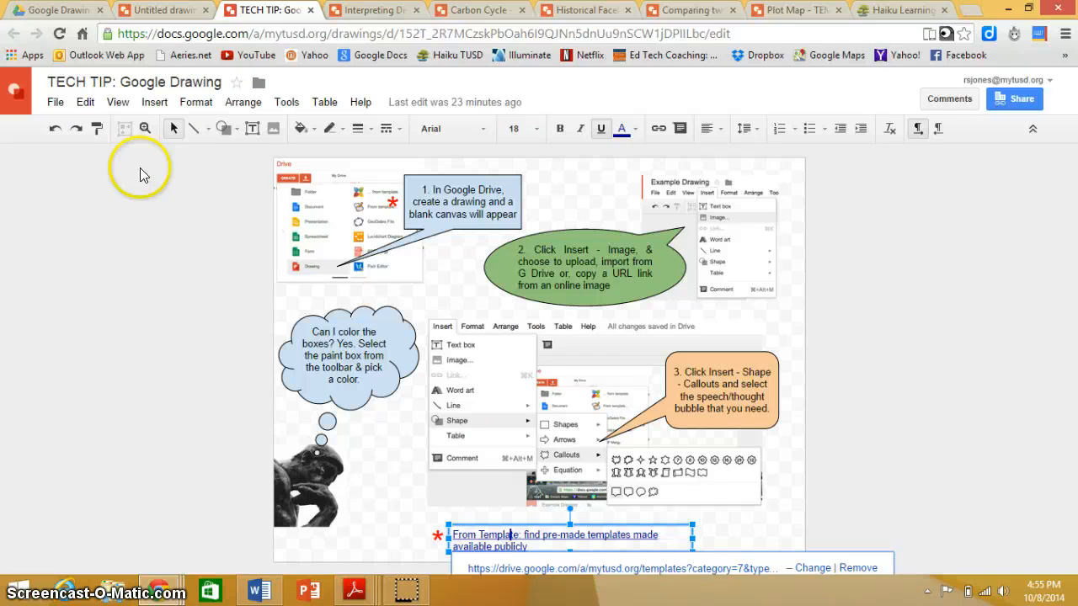
# - On the Haiku Learning page, add a Google Drive content block using the TECH TIP: Google Drawing file
pyautogui.click(900, 10)
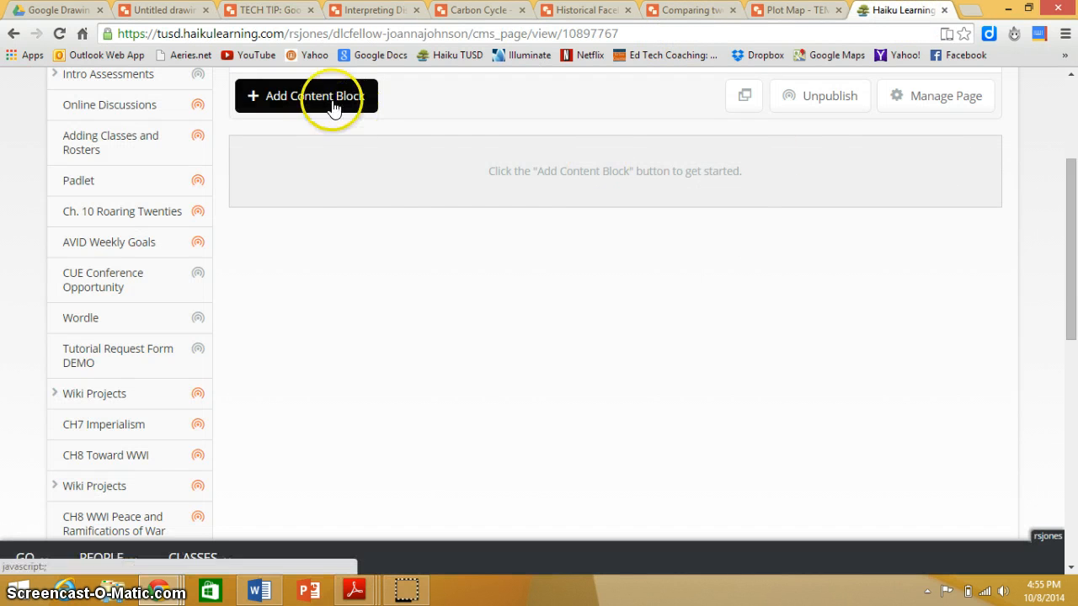
pyautogui.click(306, 95)
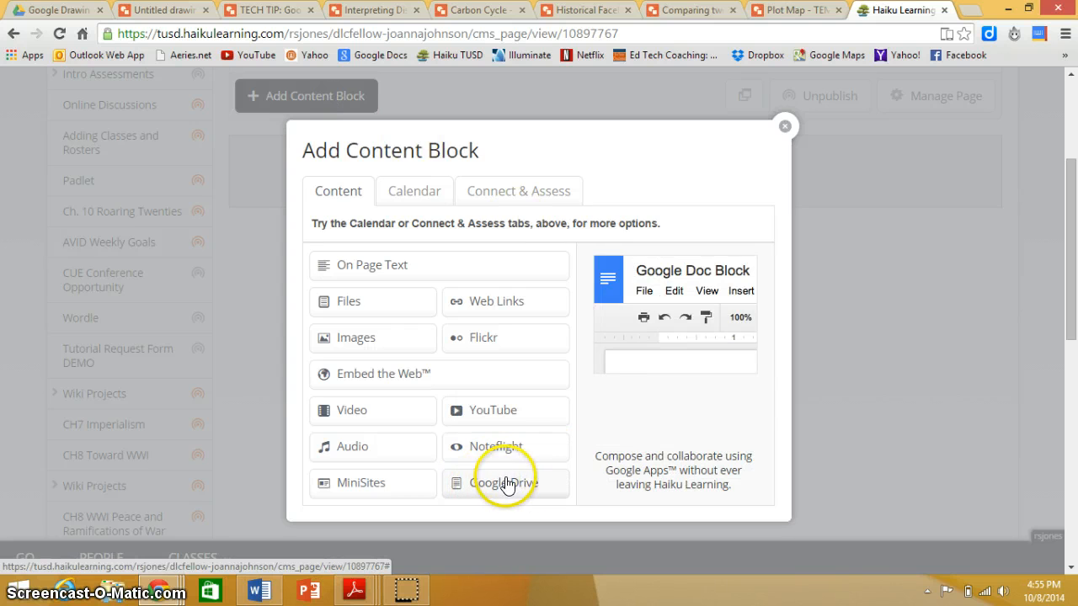
pyautogui.click(505, 481)
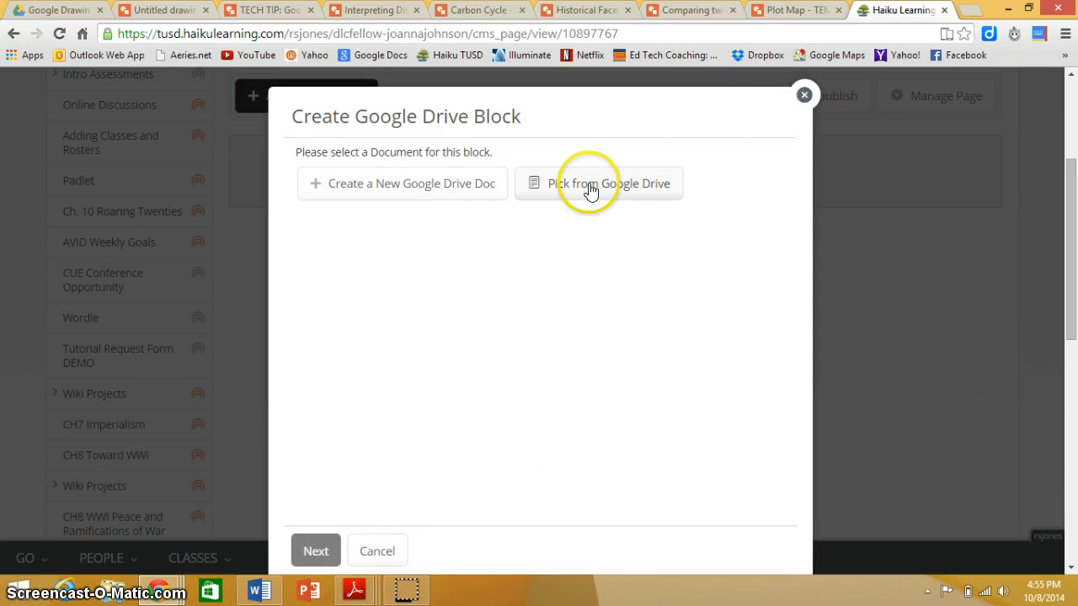
pyautogui.click(599, 181)
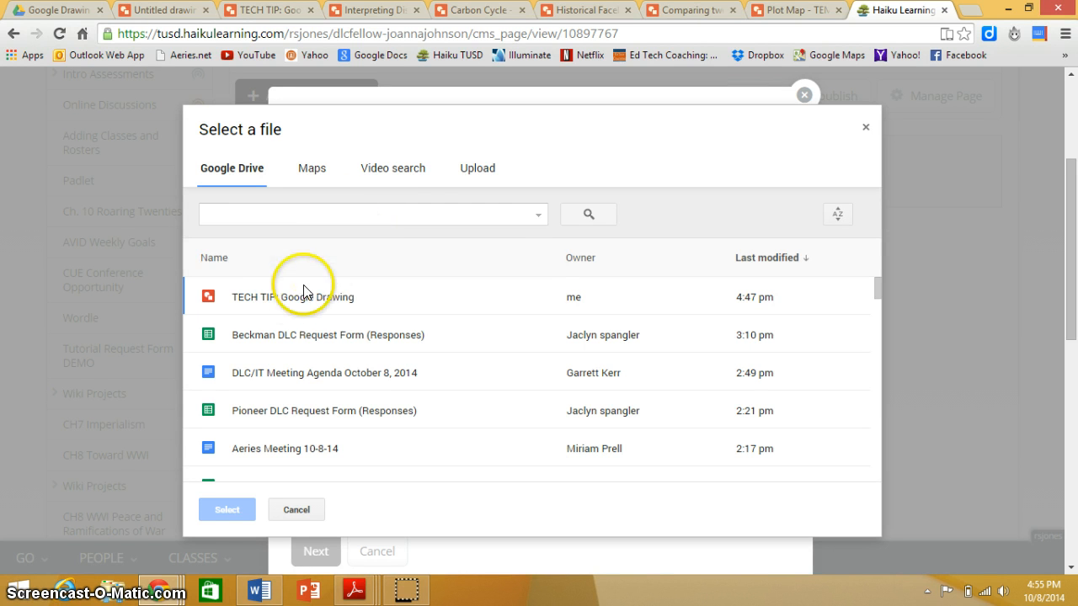
pyautogui.click(303, 296)
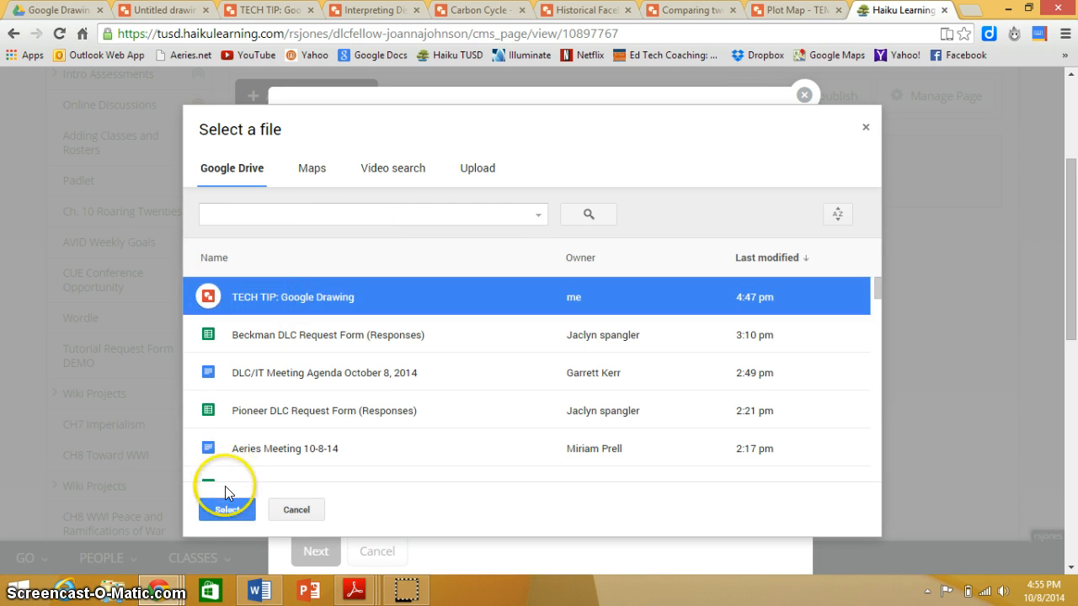
pyautogui.click(225, 508)
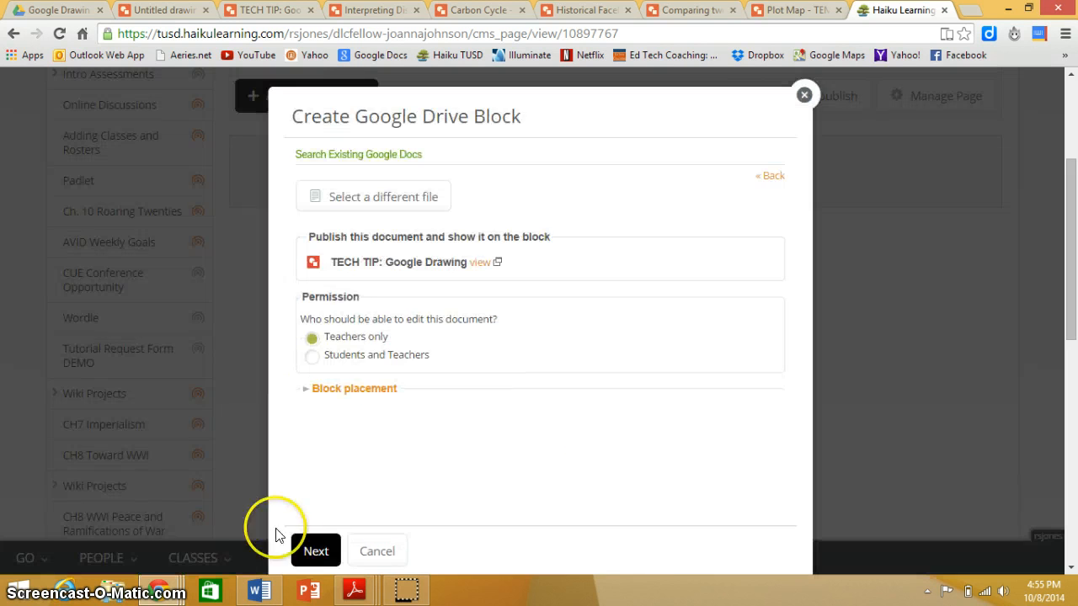
pyautogui.moveTo(314, 520)
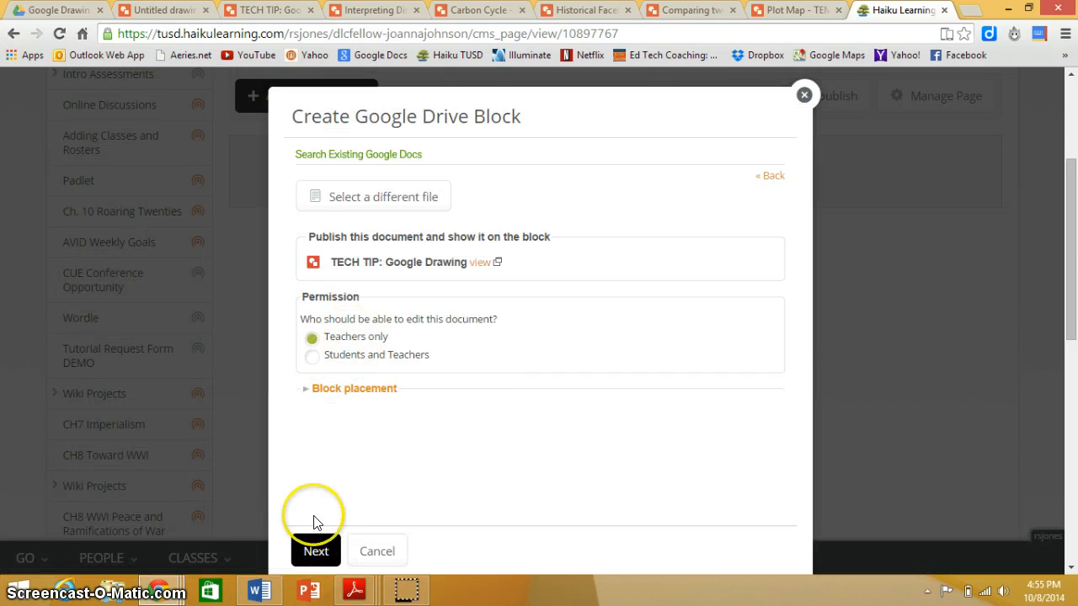
pyautogui.click(316, 551)
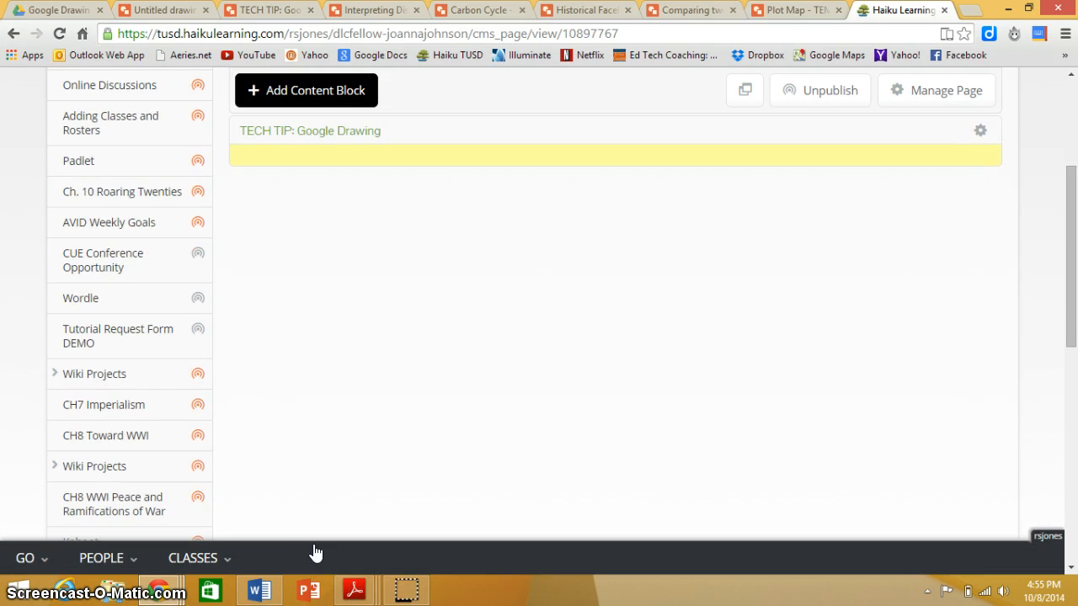
# - Scroll the Haiku page to view the embedded TECH TIP drawing in its block
pyautogui.scroll(-3)
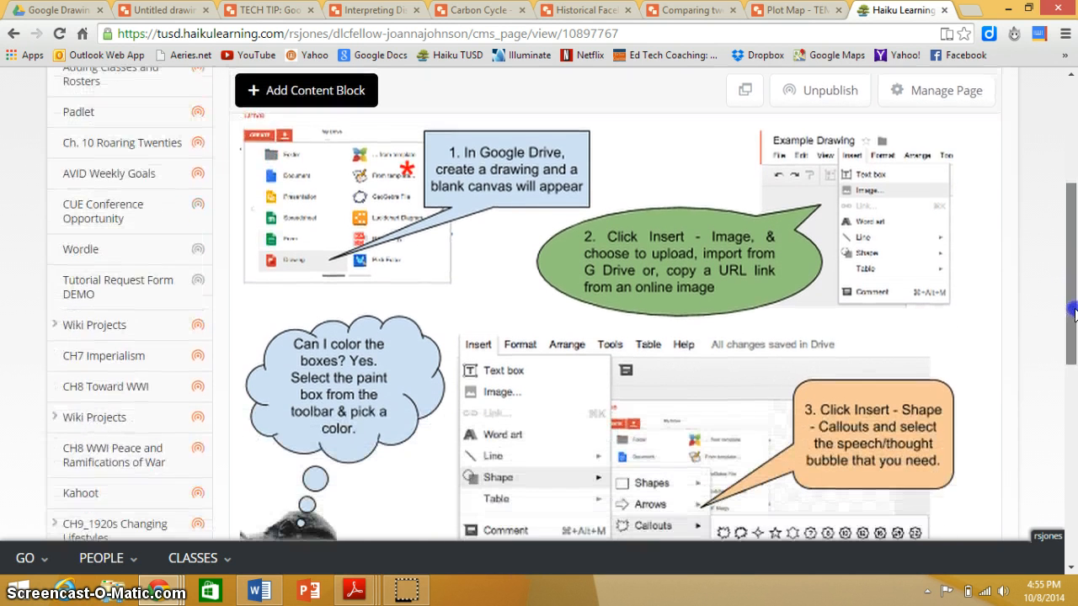
pyautogui.scroll(-3)
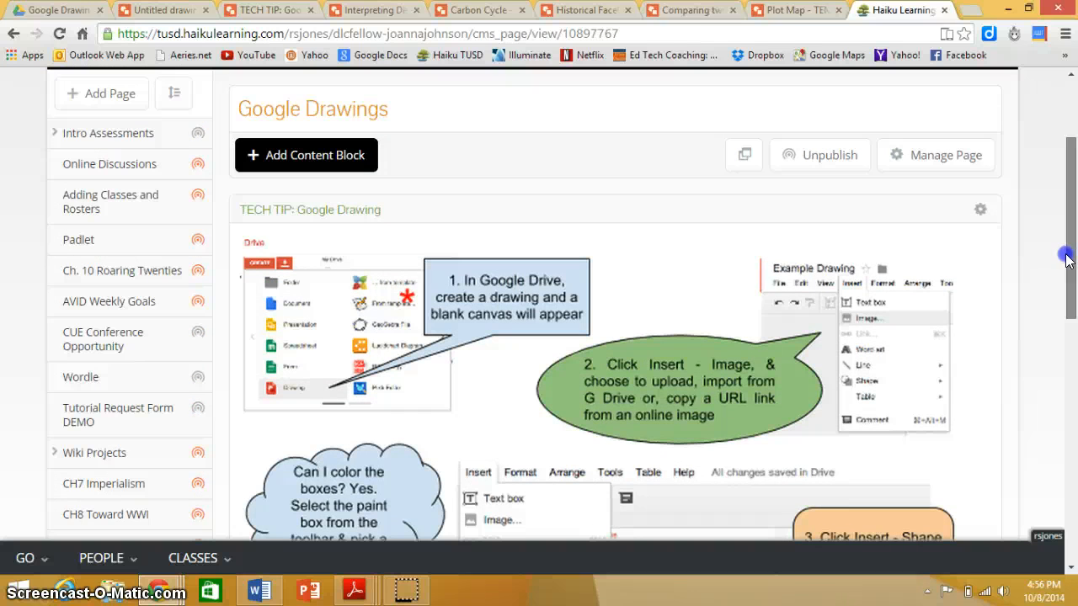
pyautogui.moveTo(1068, 259)
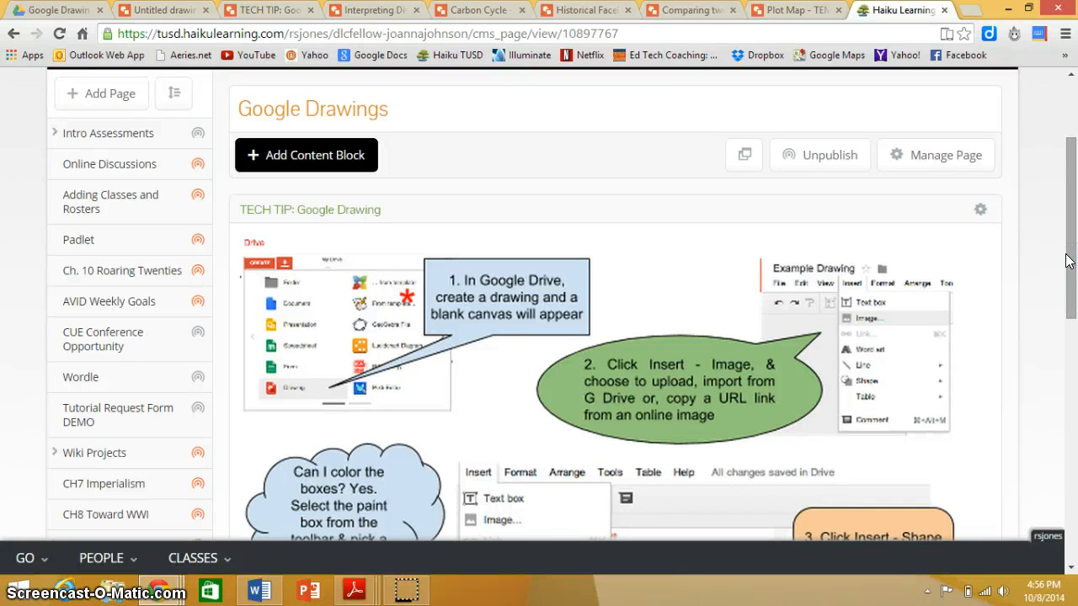